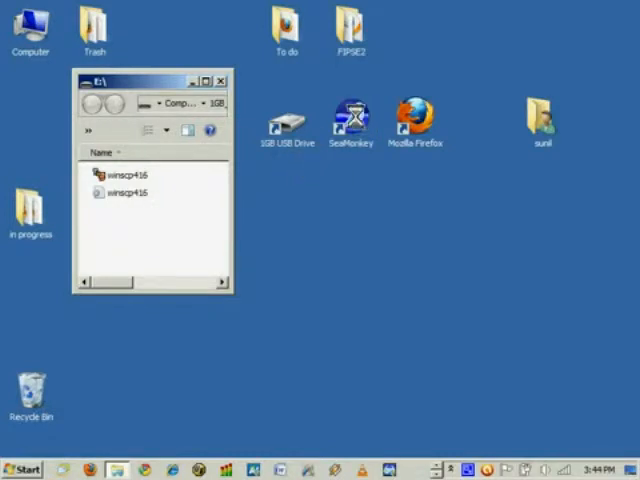
Launch SeaMonkey from the desktop shortcut and immediately close it again
left_click(350, 118)
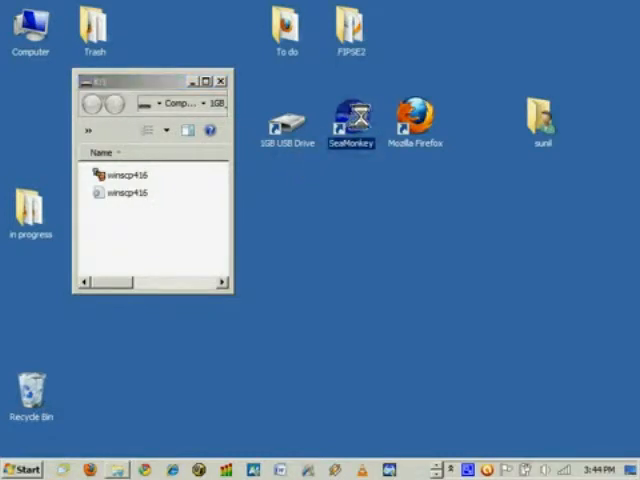
double_click(350, 118)
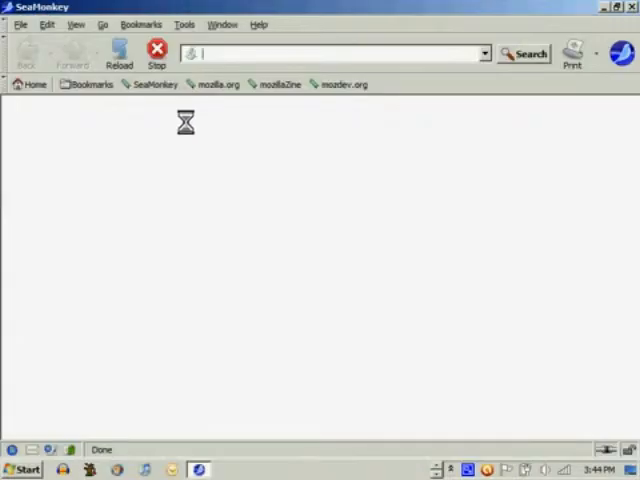
left_click(222, 24)
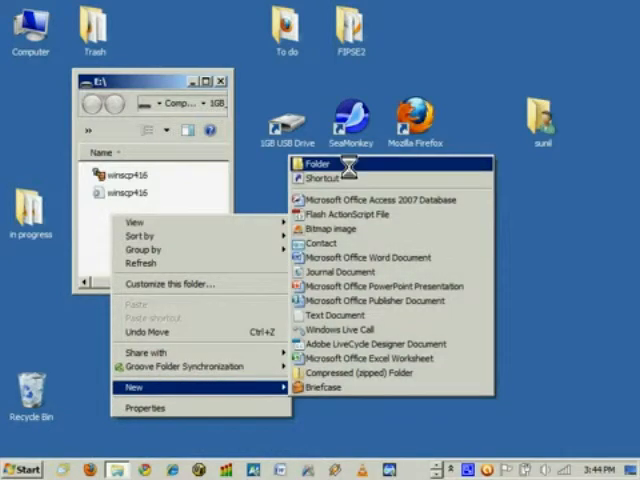
Create a folder named temp on the E: drive and launch SeaMonkey Composer
left_click(315, 163)
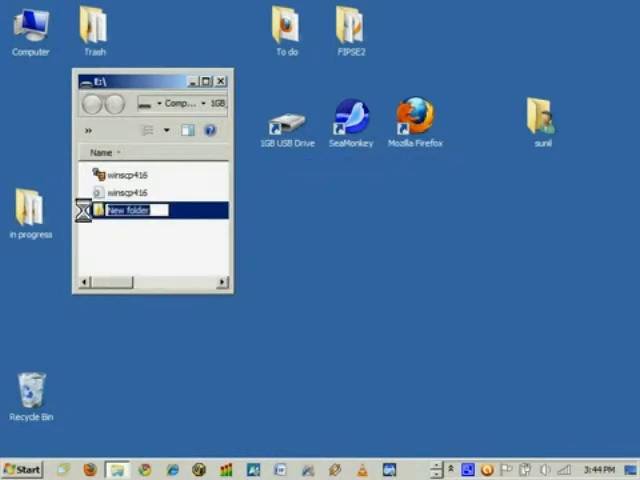
type("temp")
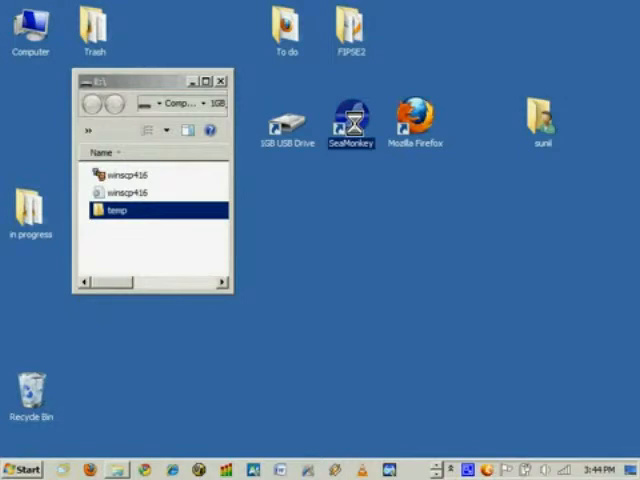
double_click(350, 118)
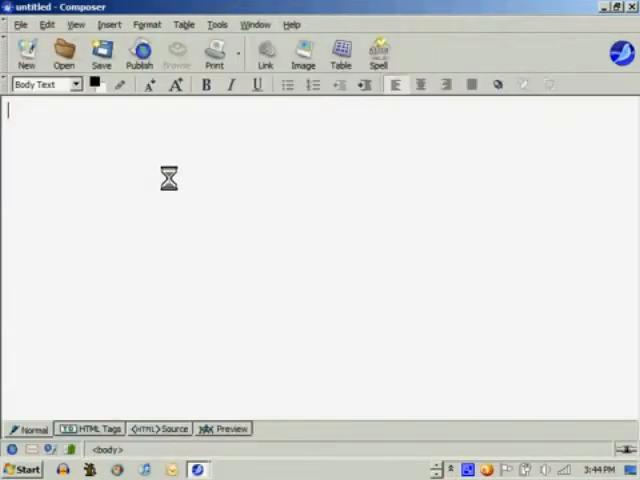
Write 'My First web page' on one line and a bold 'Yipee!!' on the next
type("My First web page")
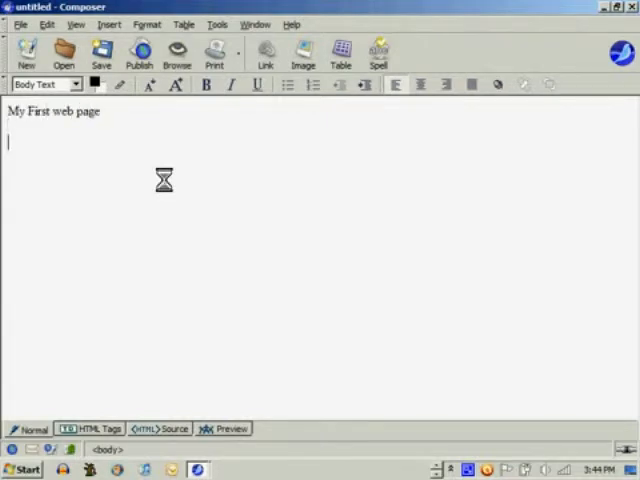
type("Yipee!!")
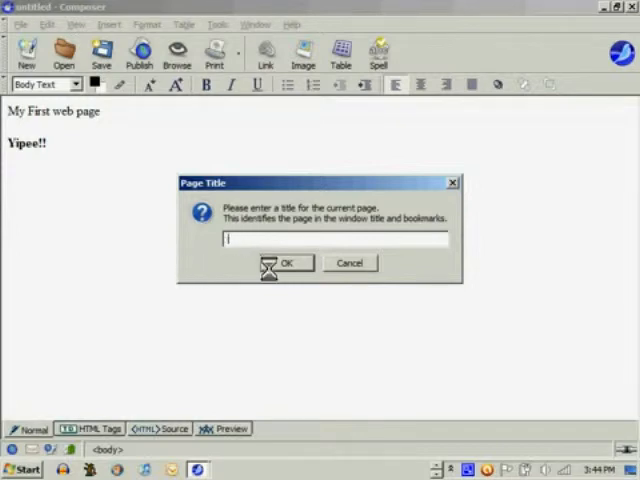
Save the page as index.html in E:\temp and close Composer
left_click(285, 262)
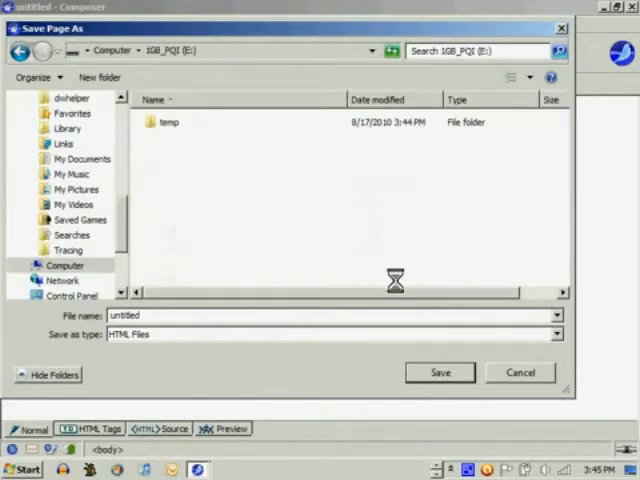
double_click(168, 122)
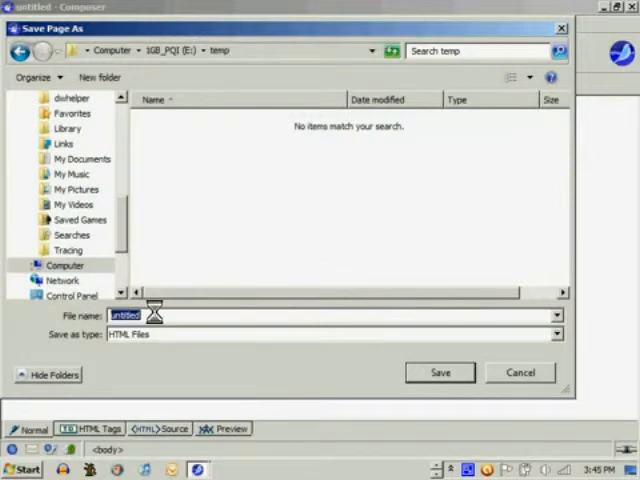
type("index")
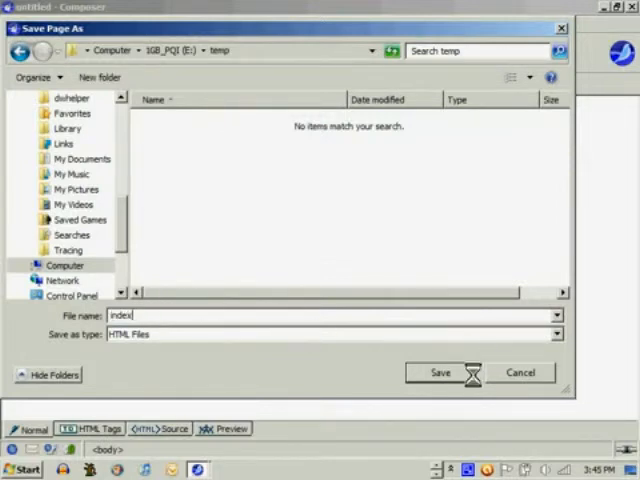
left_click(439, 372)
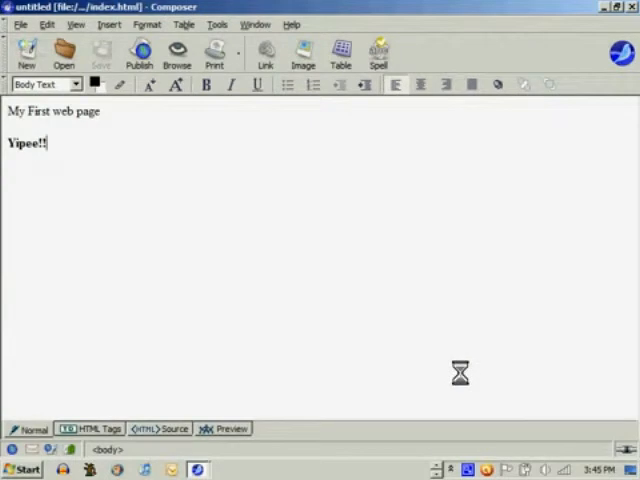
left_click(20, 24)
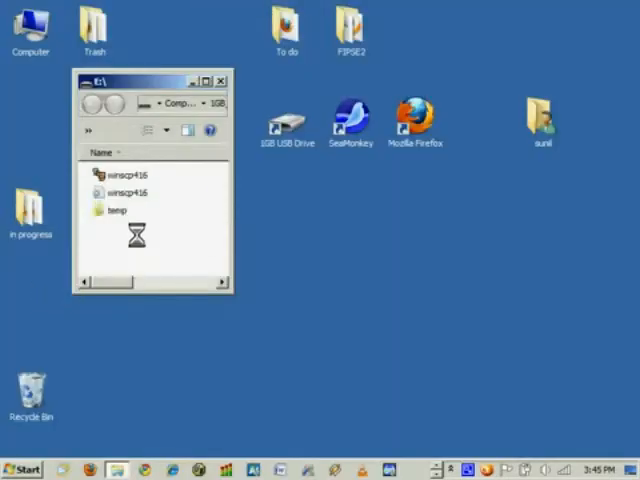
Preview index from the temp folder in Firefox, then close the browser
double_click(114, 211)
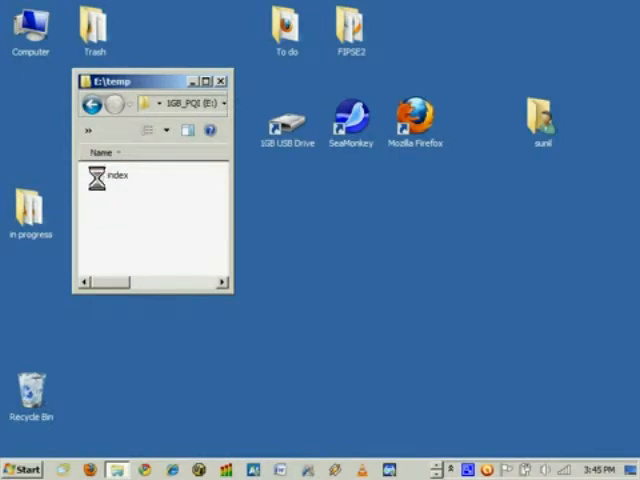
left_click(115, 175)
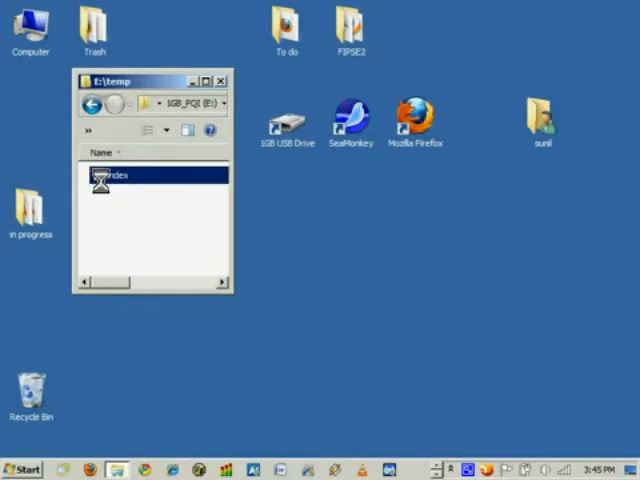
double_click(115, 175)
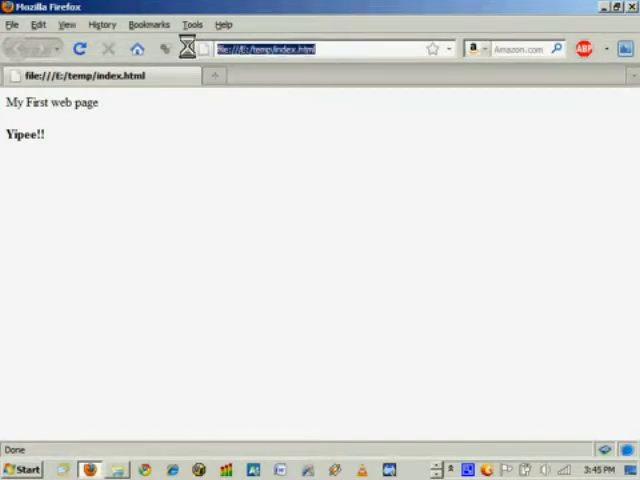
left_click(13, 24)
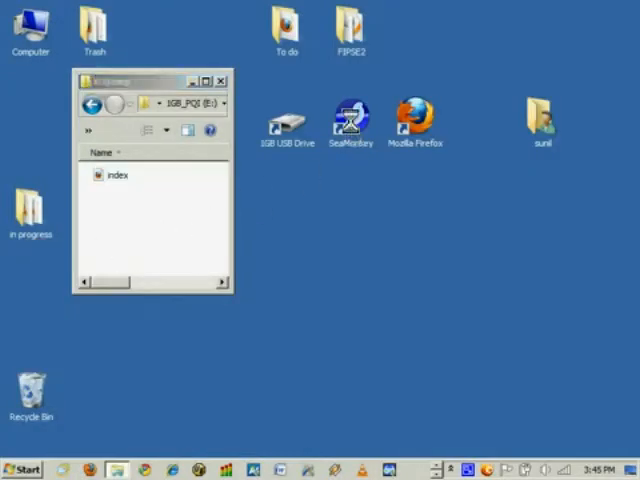
double_click(116, 175)
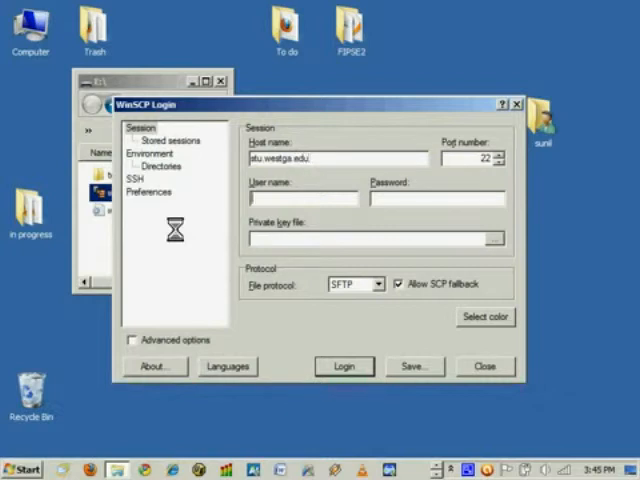
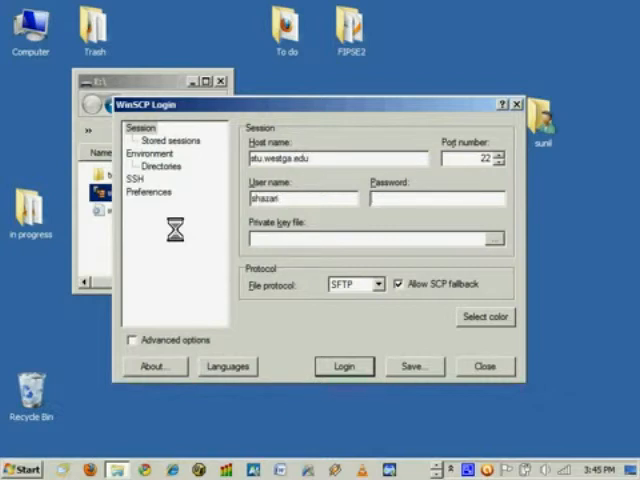
type("••••")
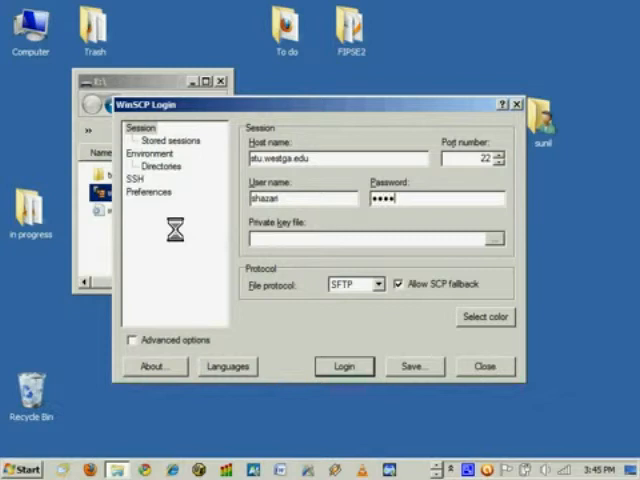
type("••")
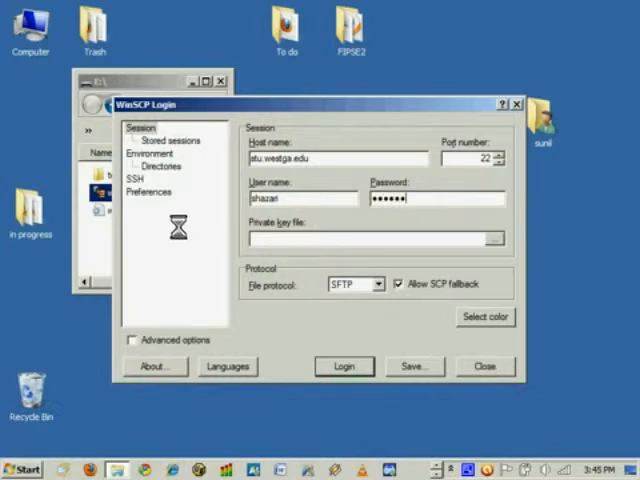
left_click(343, 366)
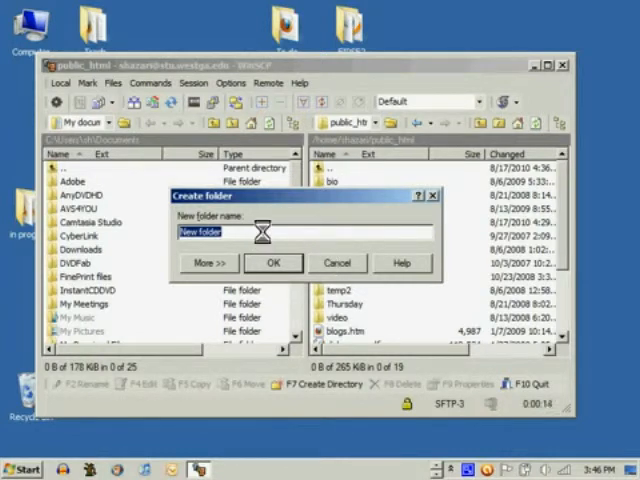
Create a remote temp folder under public_html and upload index.html into it
type("temp")
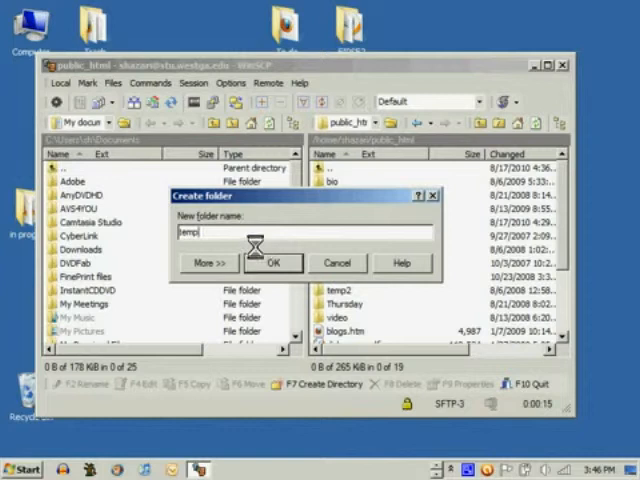
left_click(274, 262)
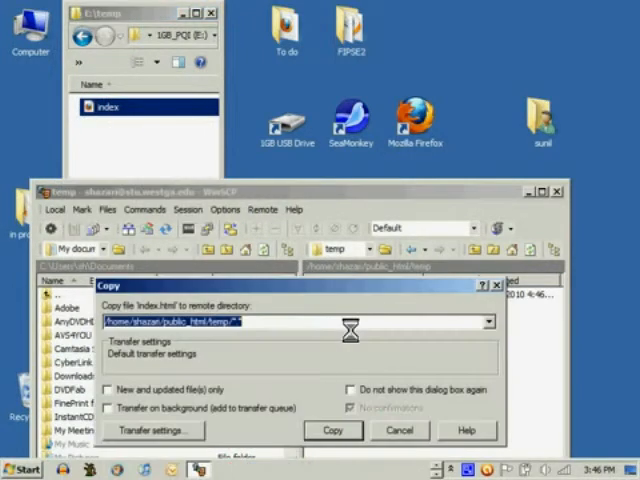
left_click(332, 430)
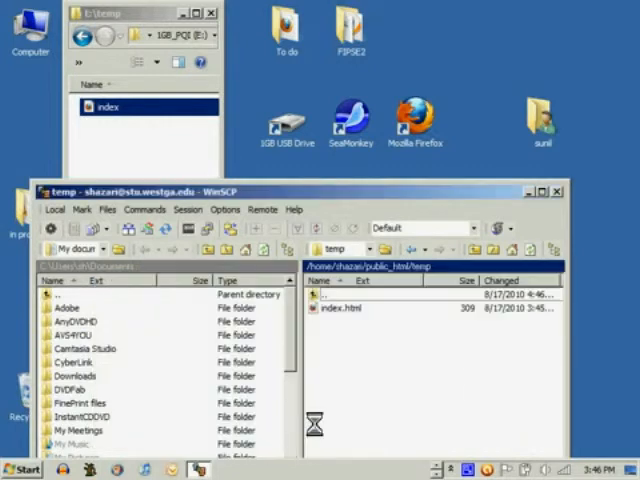
left_click_drag(295, 196, 290, 36)
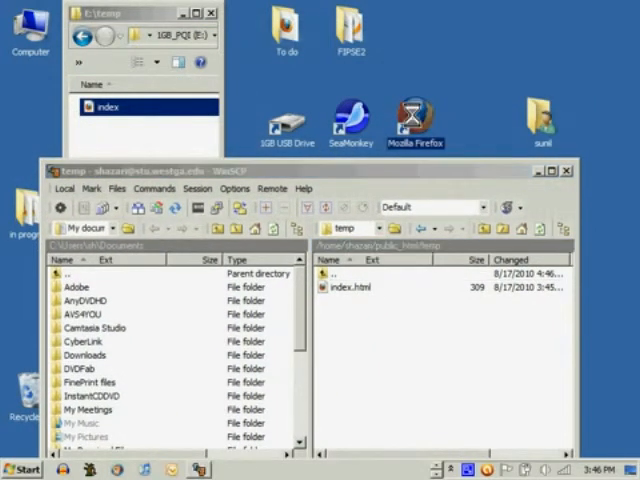
double_click(417, 118)
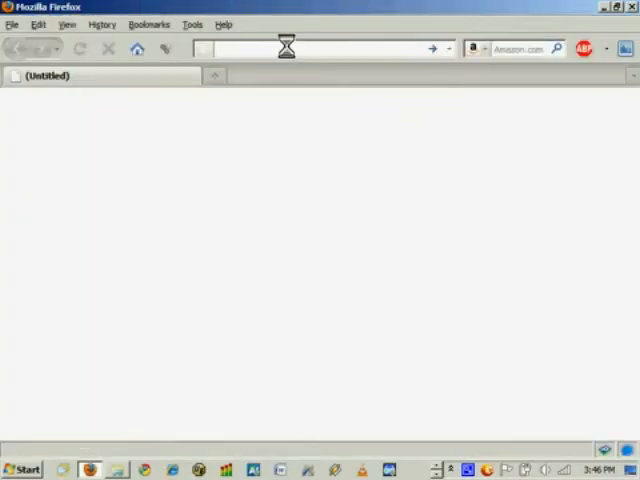
type("stu.westga.edu")
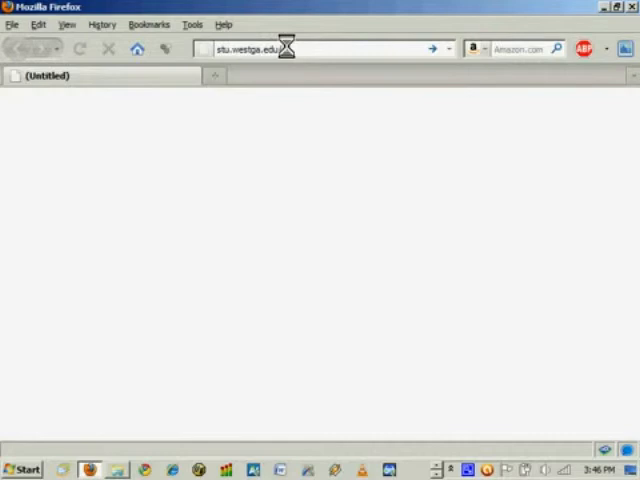
type("nazari")
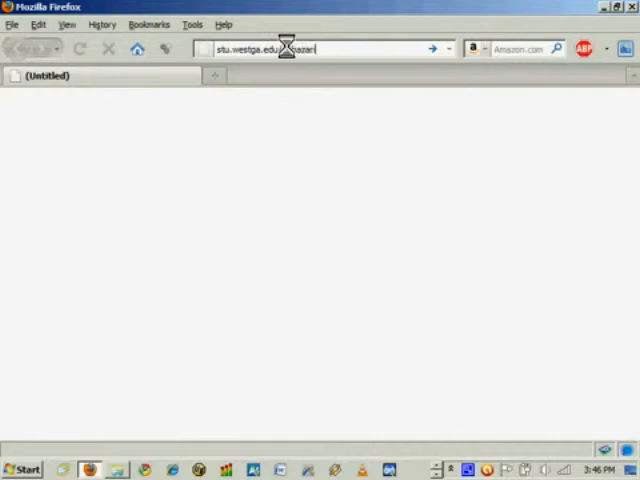
type("/temp/index.html")
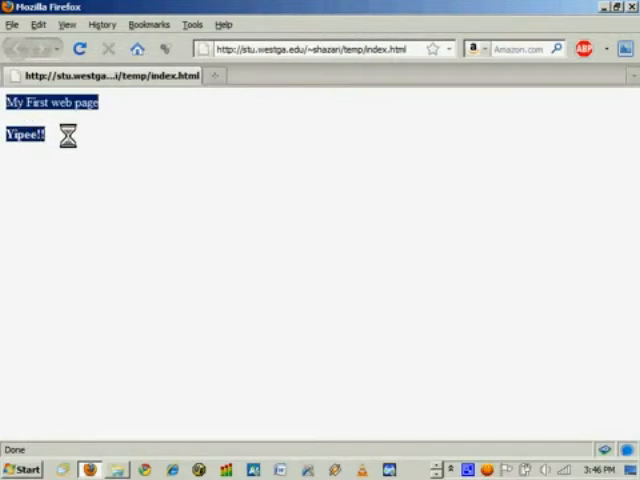
left_click(12, 24)
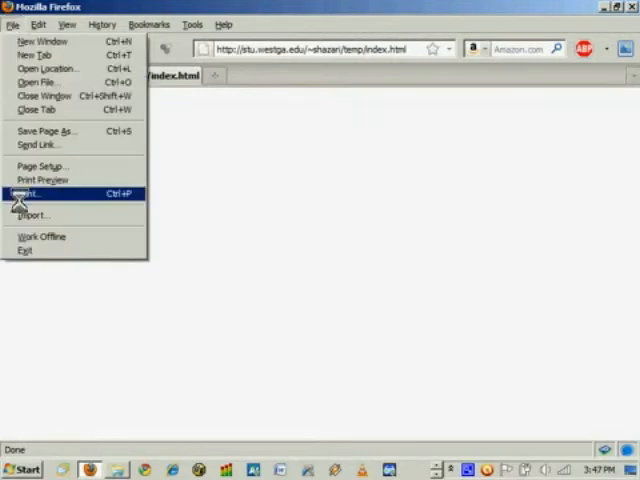